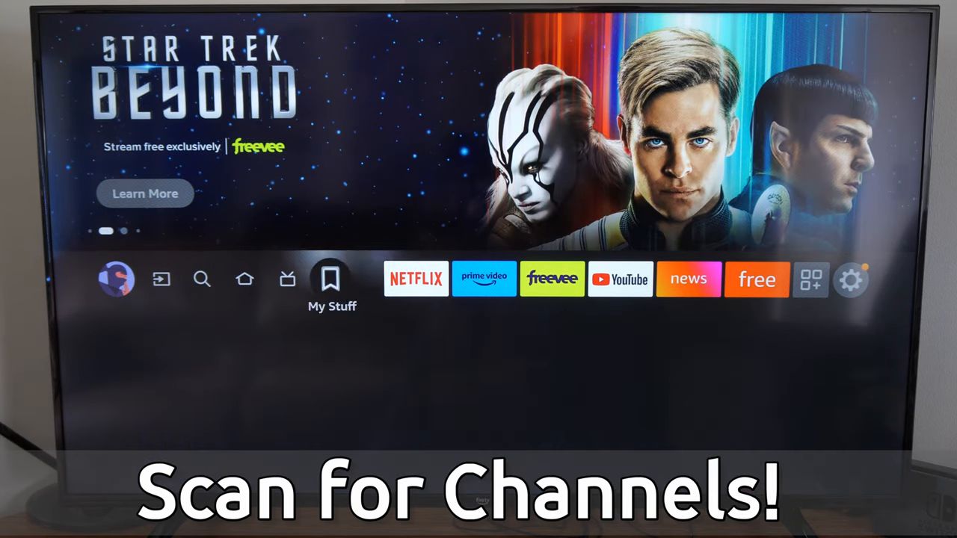
Step: Leave the home screen and start toward the Live TV settings
click(856, 282)
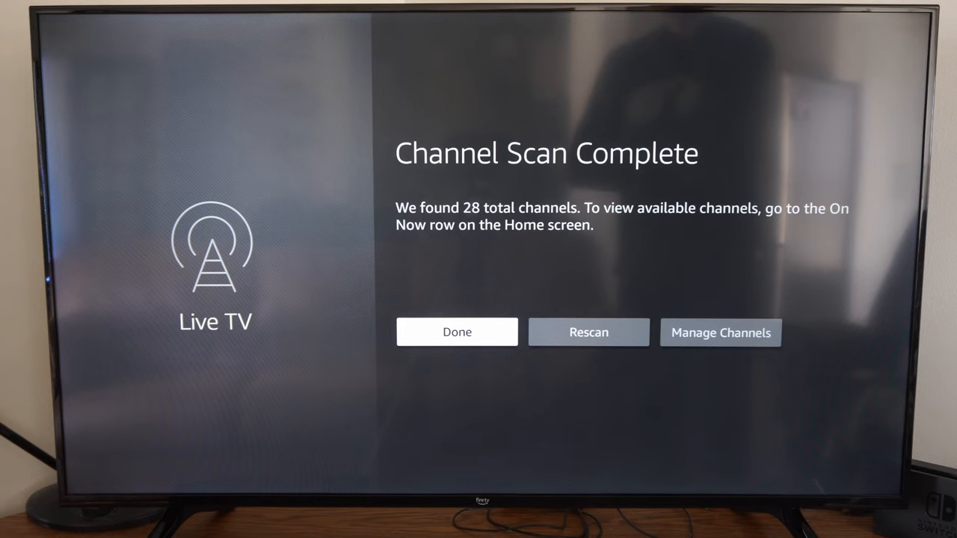
Step: Review the Antenna Channels list of found channels under Manage Channels
click(721, 332)
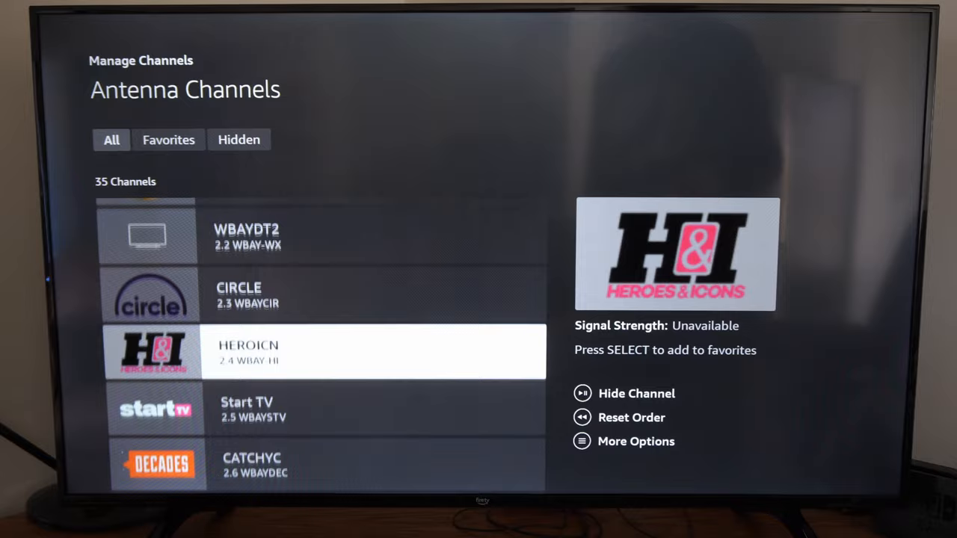
scroll(down, 3)
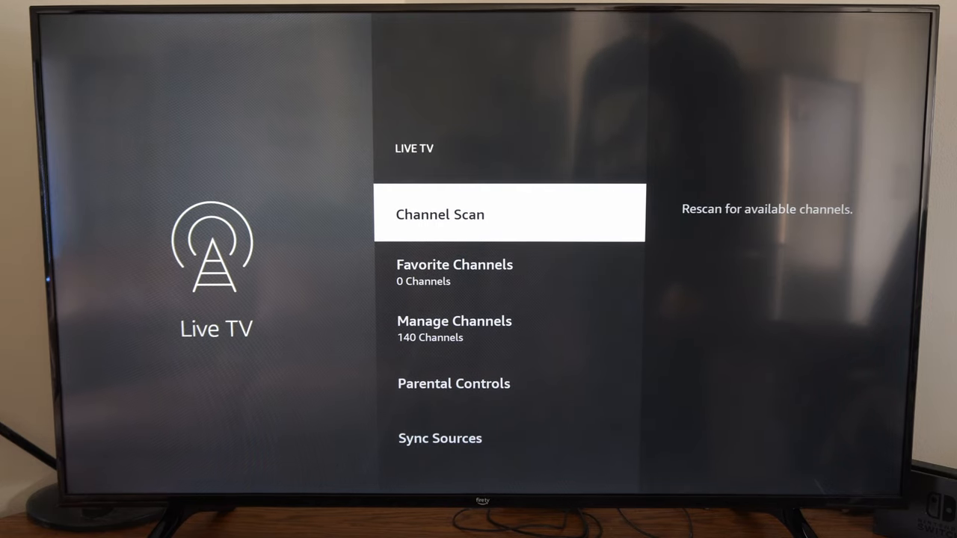
Step: Move through the Live TV menu past Parental Controls to Sync Sources
key(down)
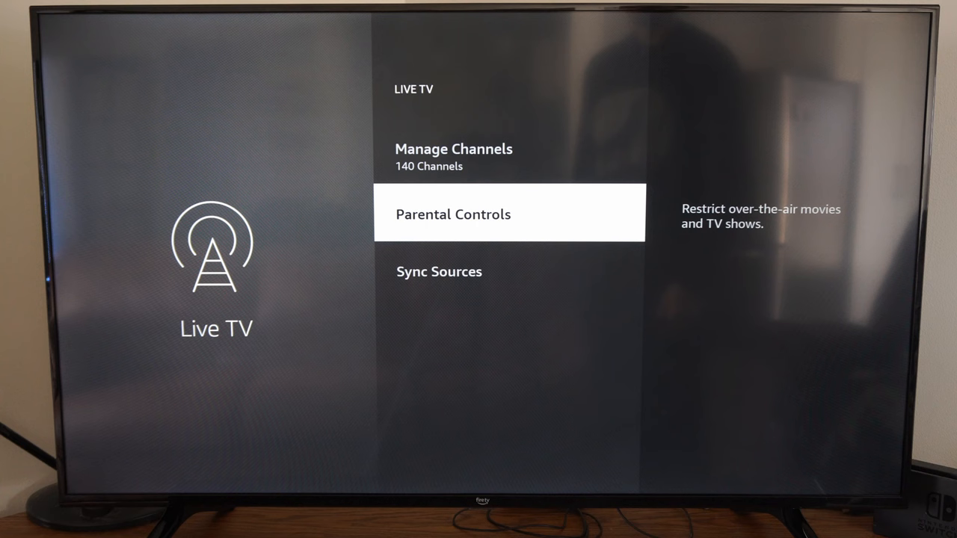
key(DOWN)
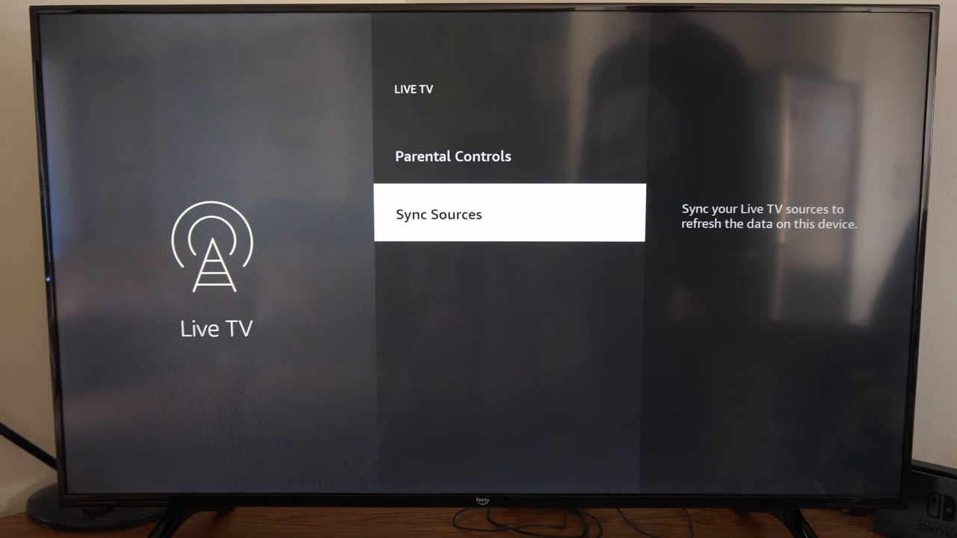